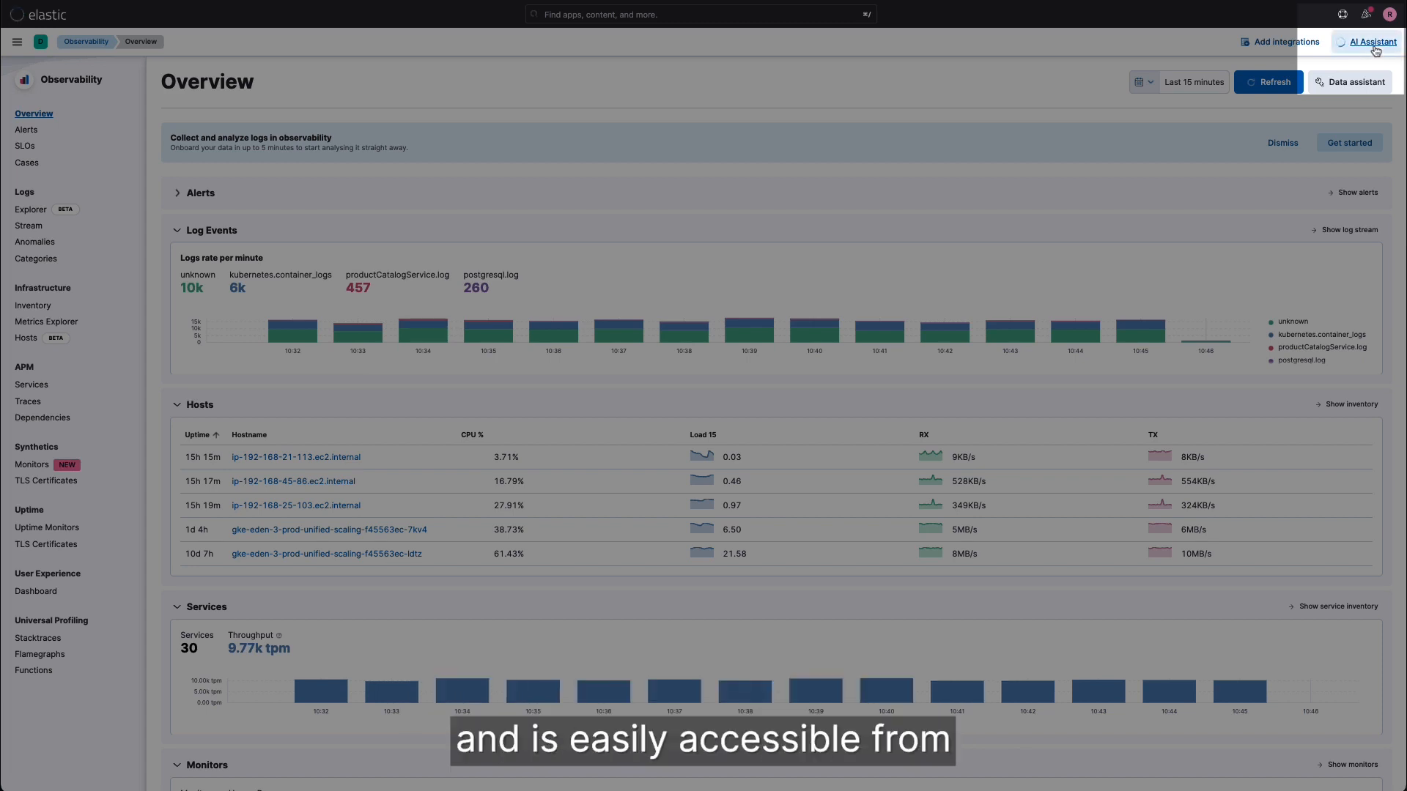
# Toggle the assistant, then open the newest redis error log and ask what it means
pyautogui.click(1371, 42)
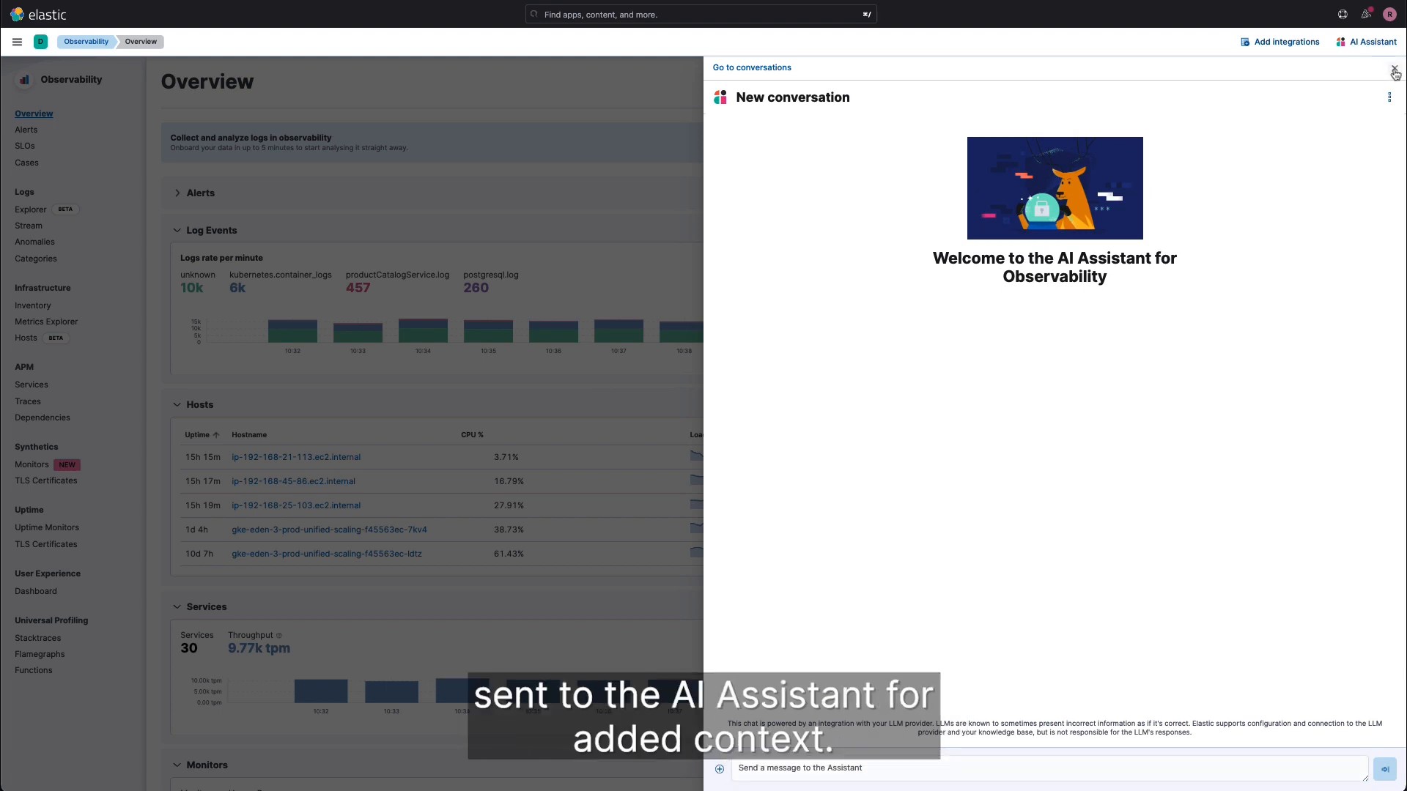
pyautogui.click(1396, 71)
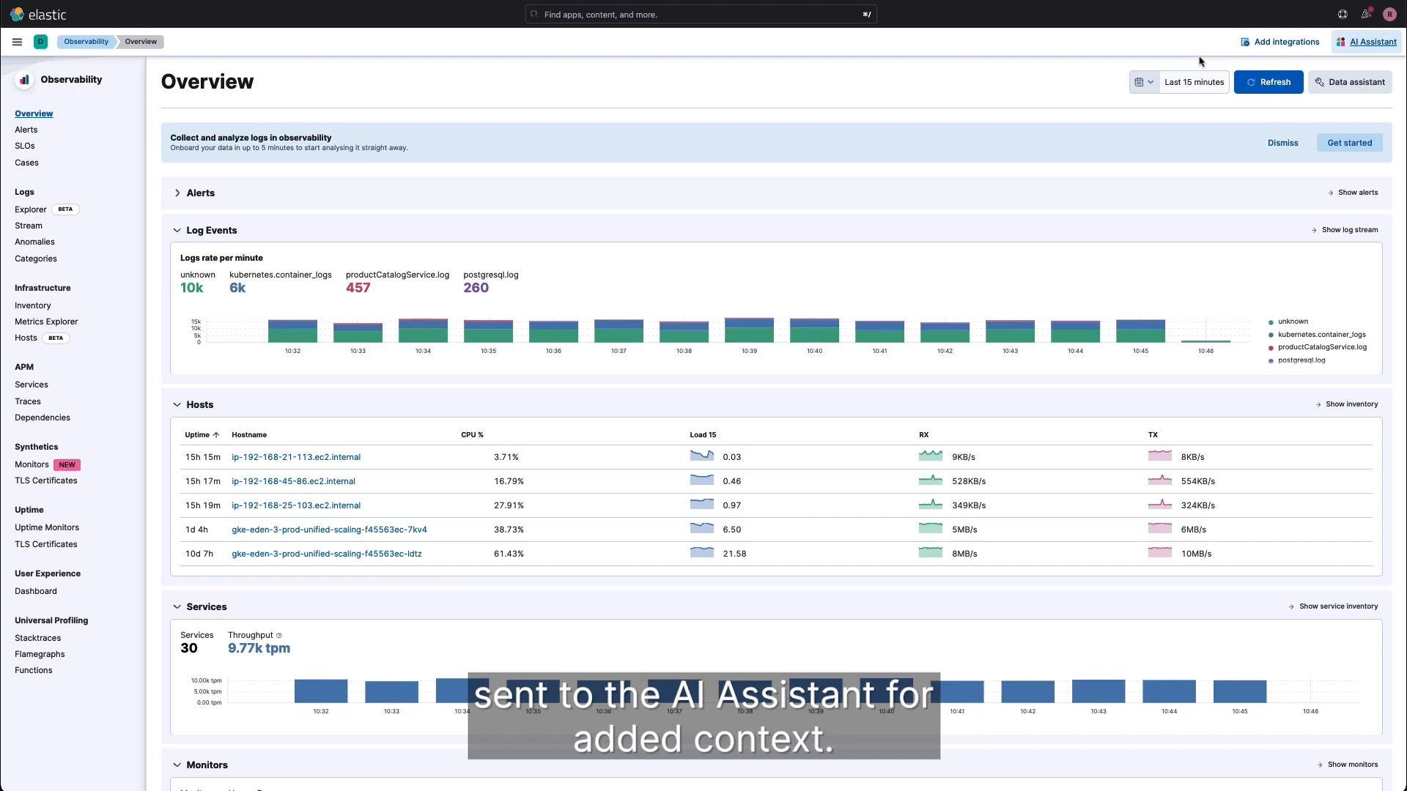
pyautogui.moveTo(642, 71)
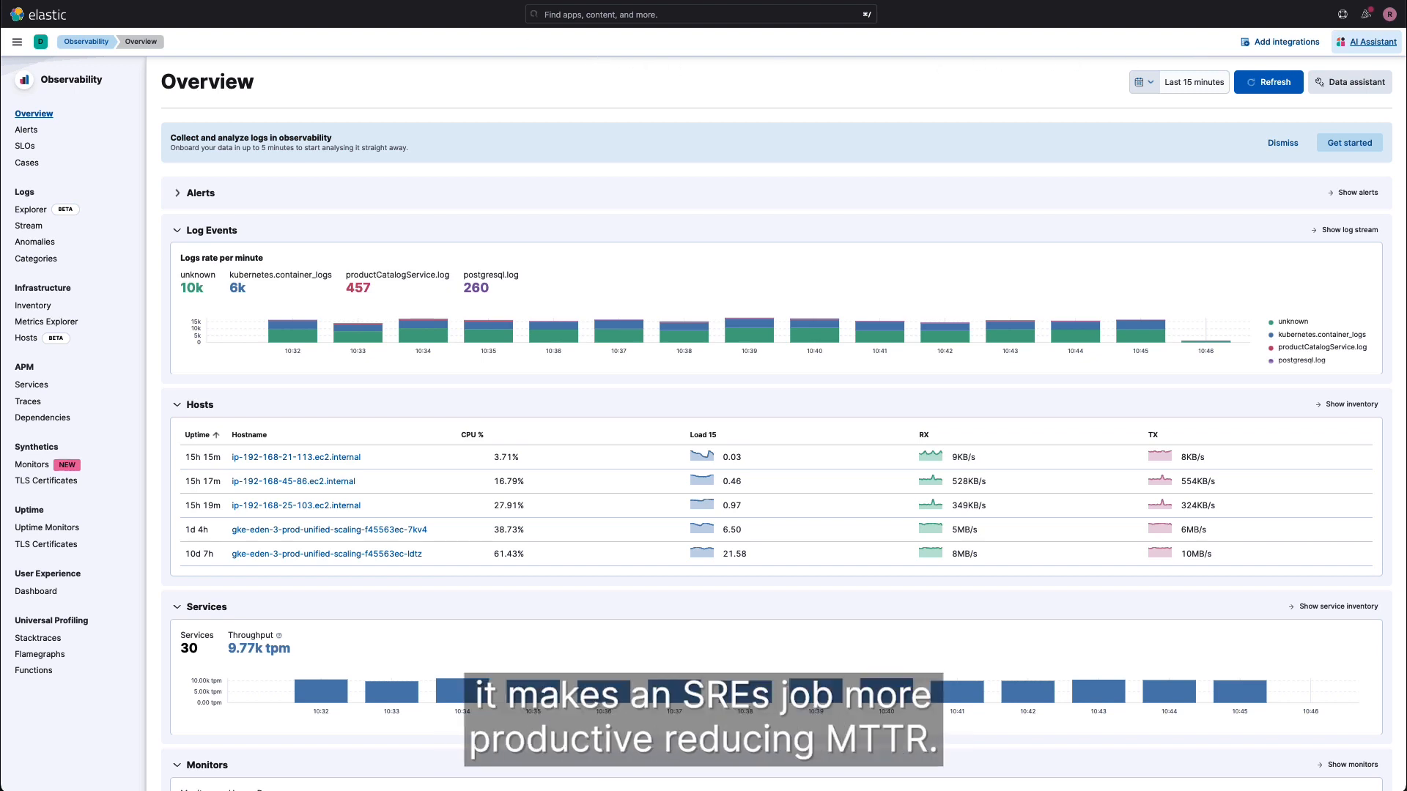
pyautogui.click(30, 209)
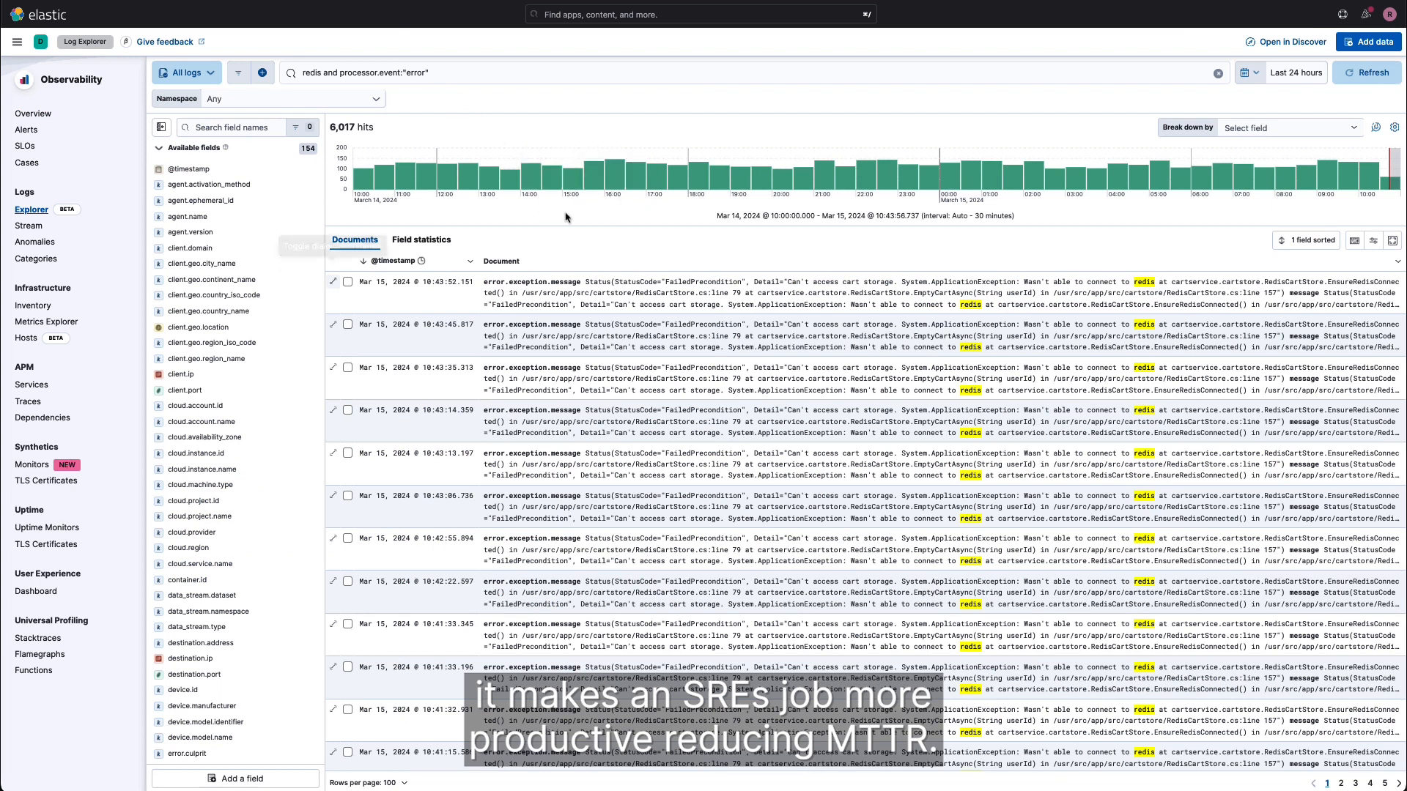
pyautogui.moveTo(334, 284)
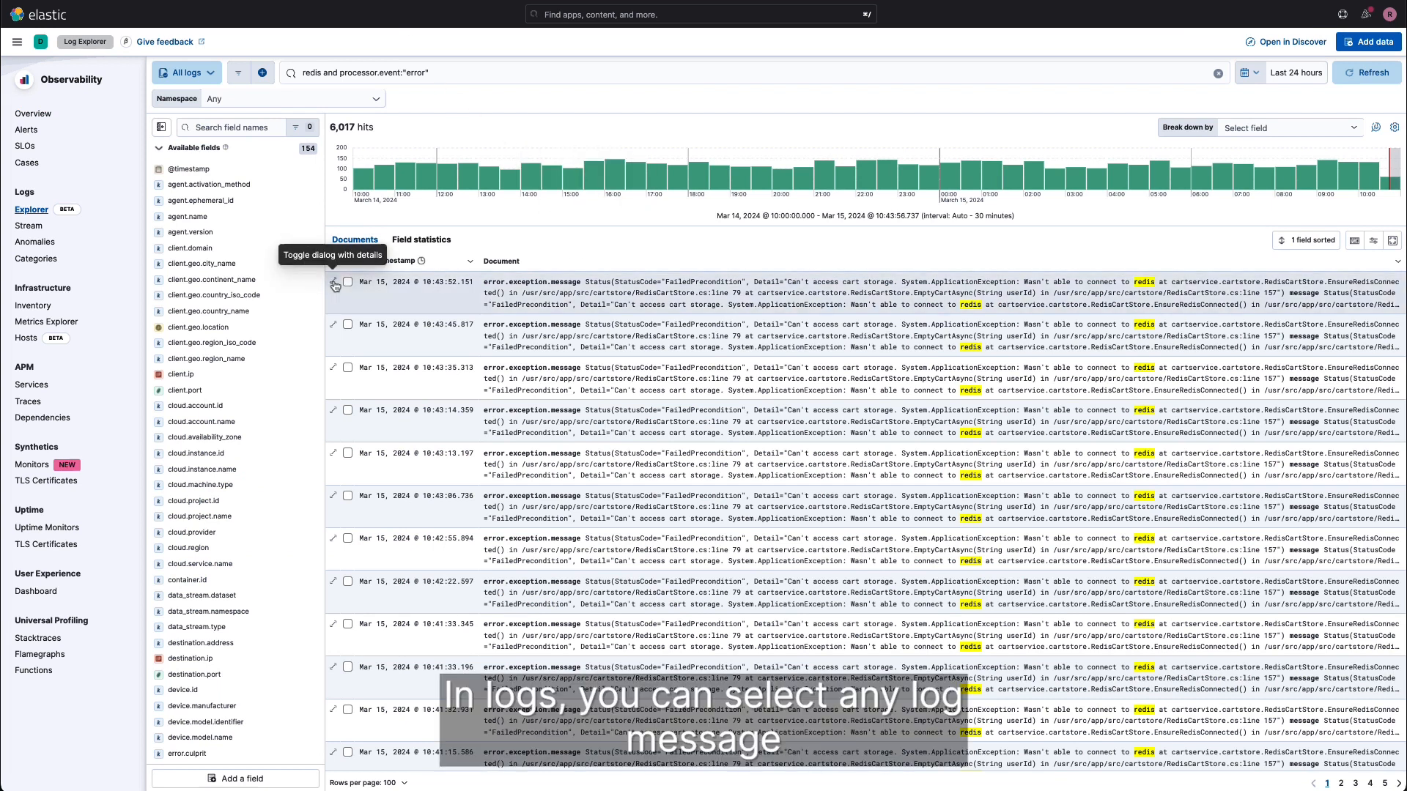
pyautogui.click(334, 281)
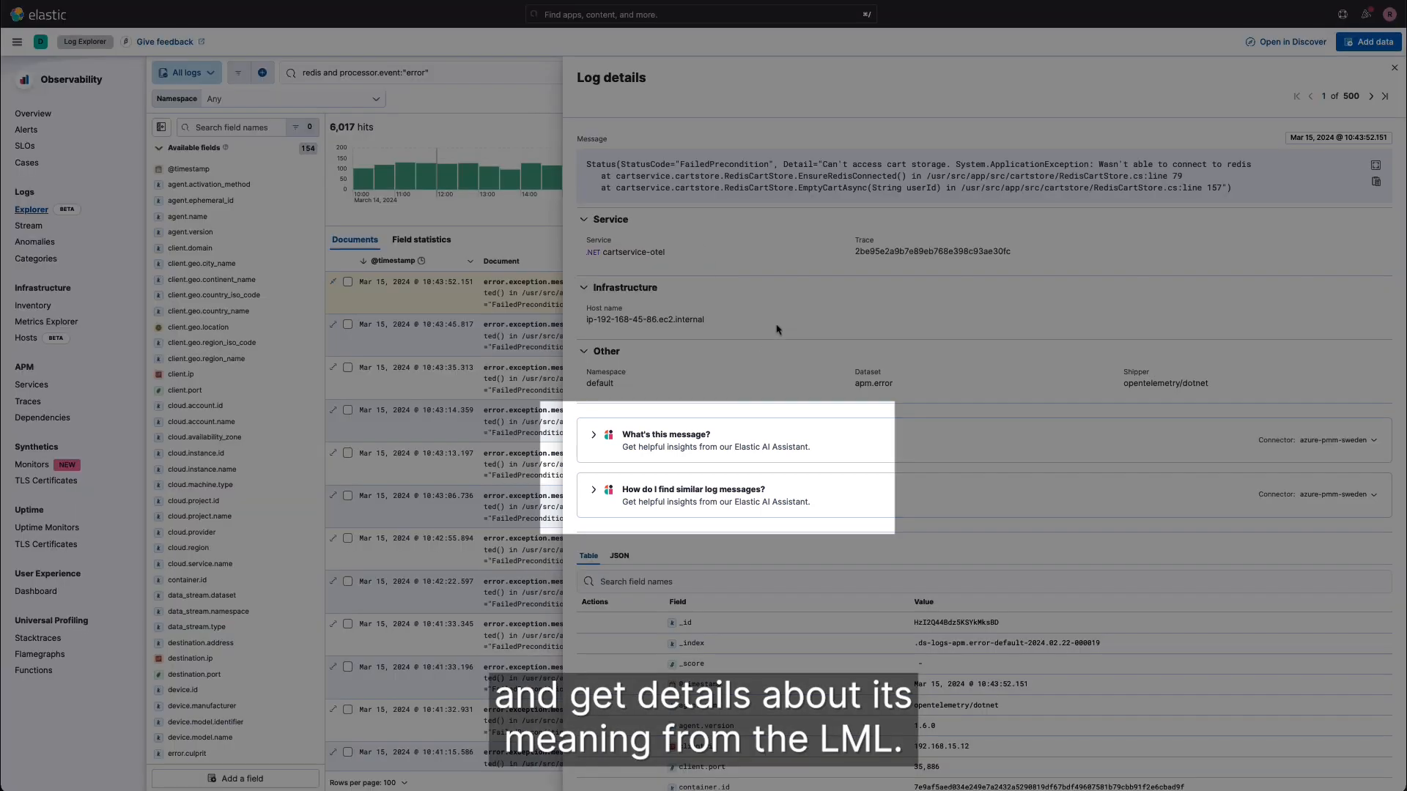
pyautogui.click(666, 434)
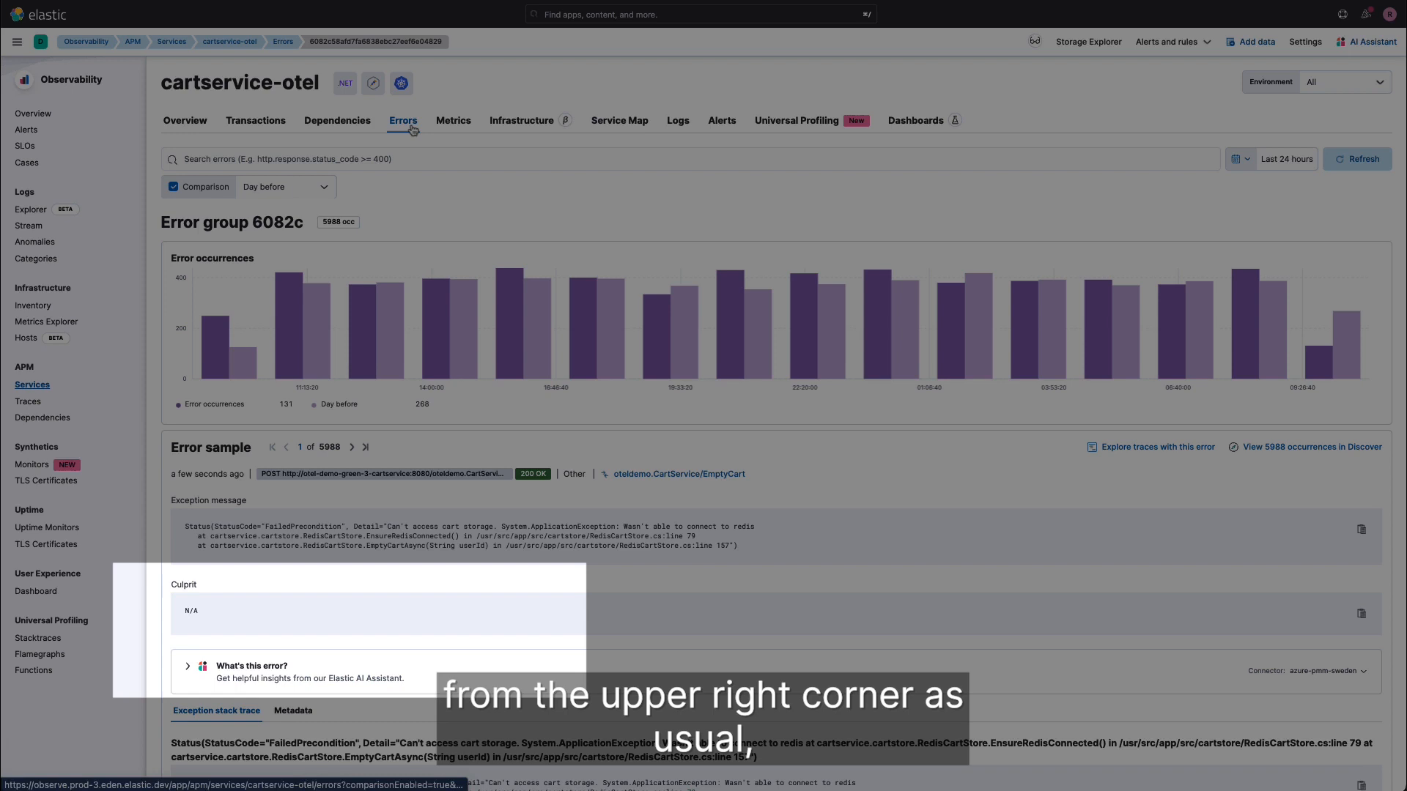
# Read the assistant's cartservice-otel redis error explanation, then open the Universal Profiling flamegraph
pyautogui.scroll(-3)
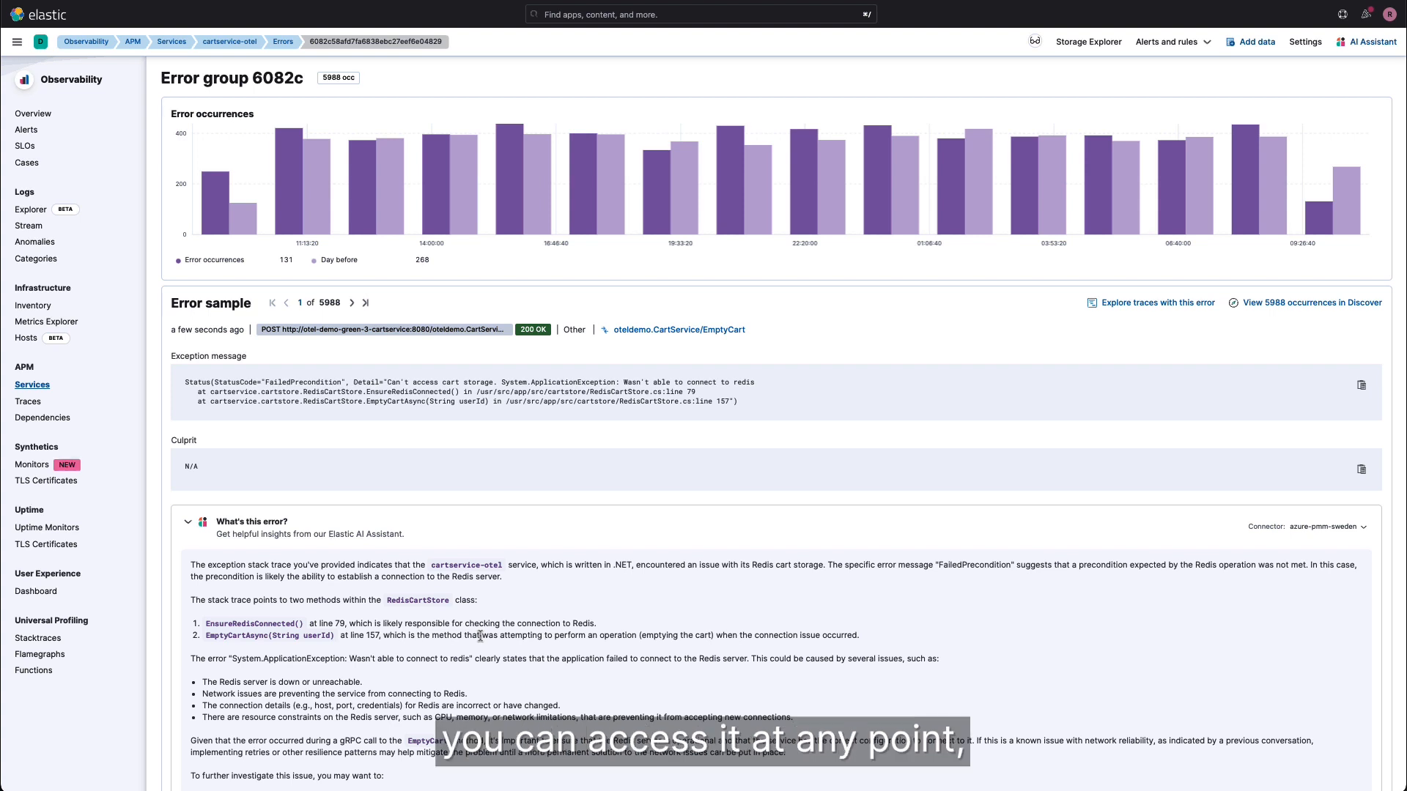
pyautogui.click(40, 654)
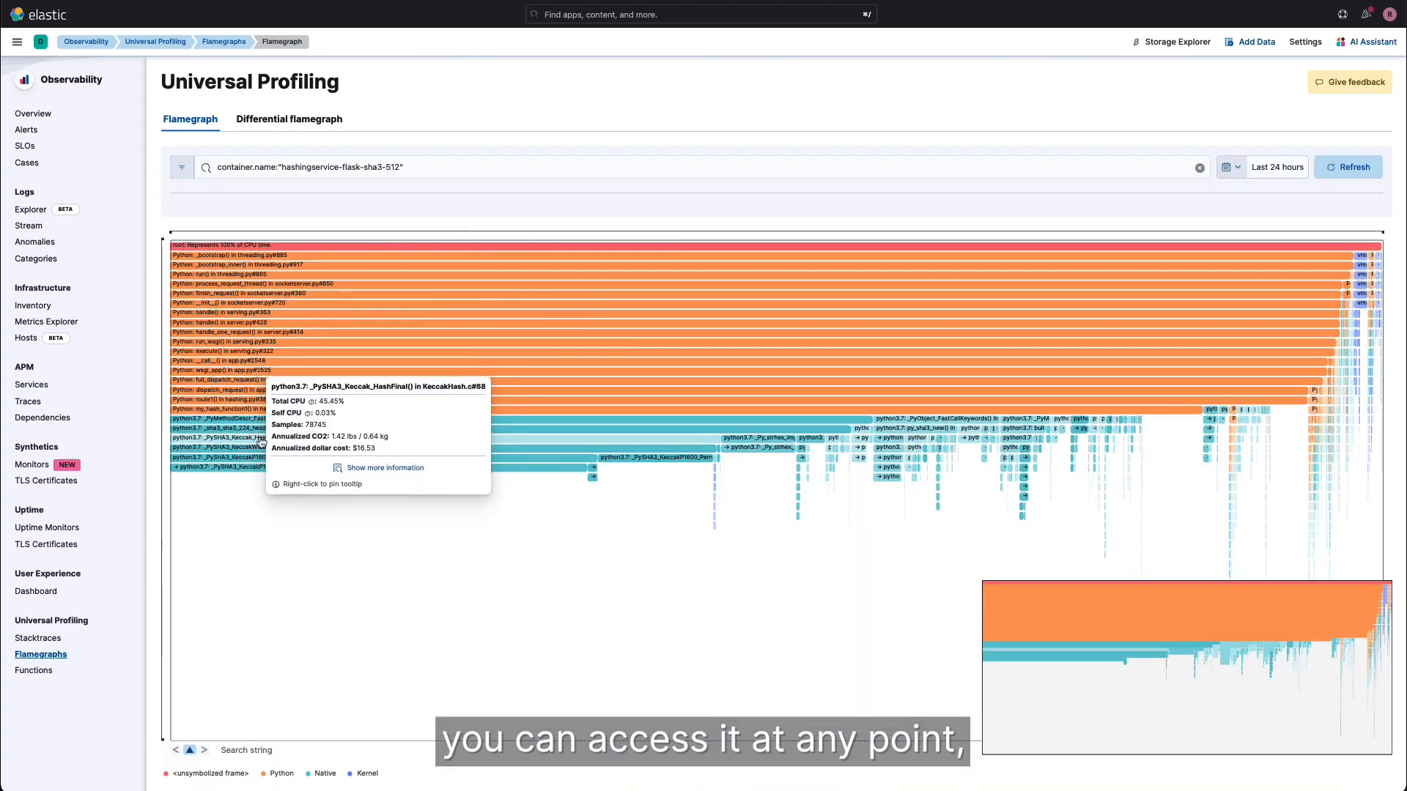
# Open the Keccak hash function frame details and ask the assistant to optimize it
pyautogui.click(384, 468)
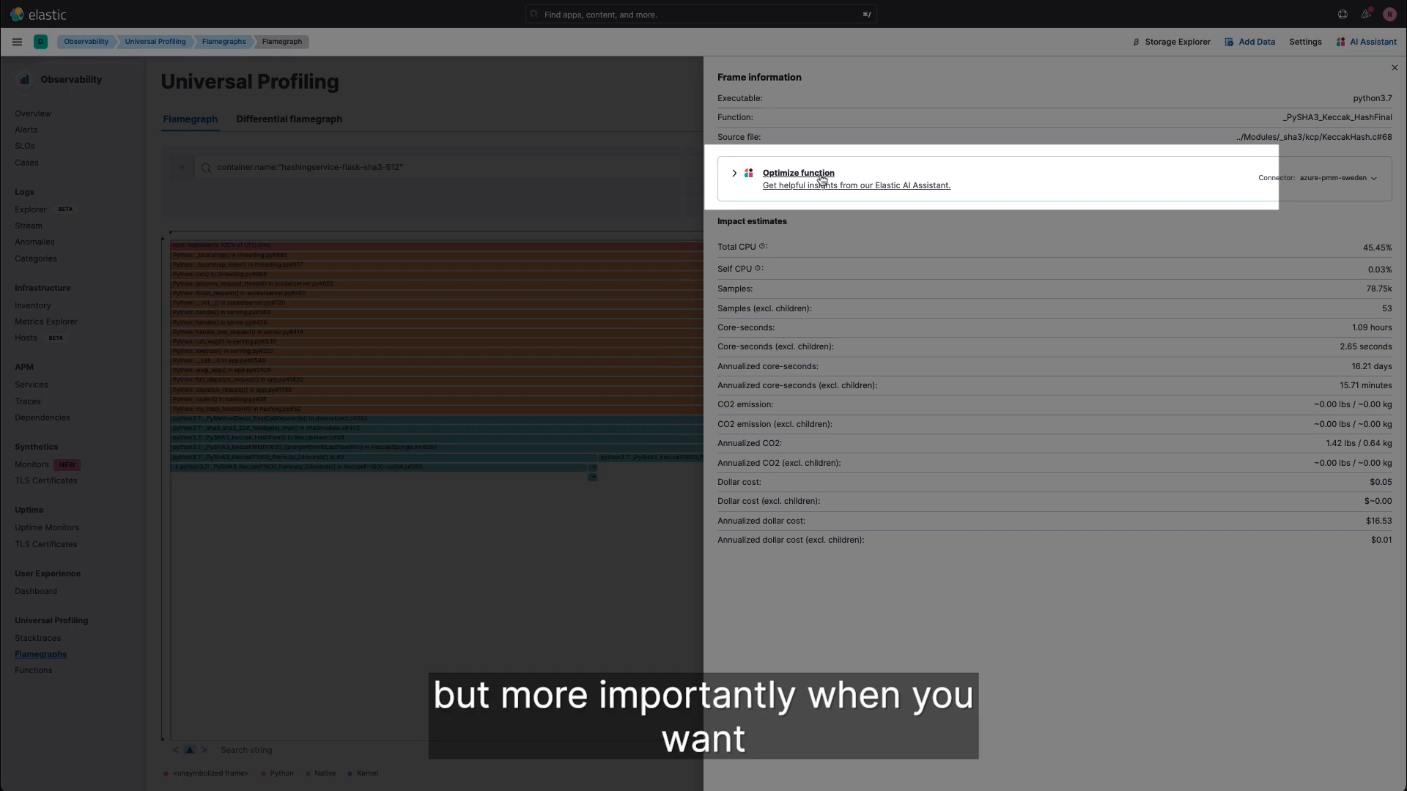
pyautogui.click(798, 172)
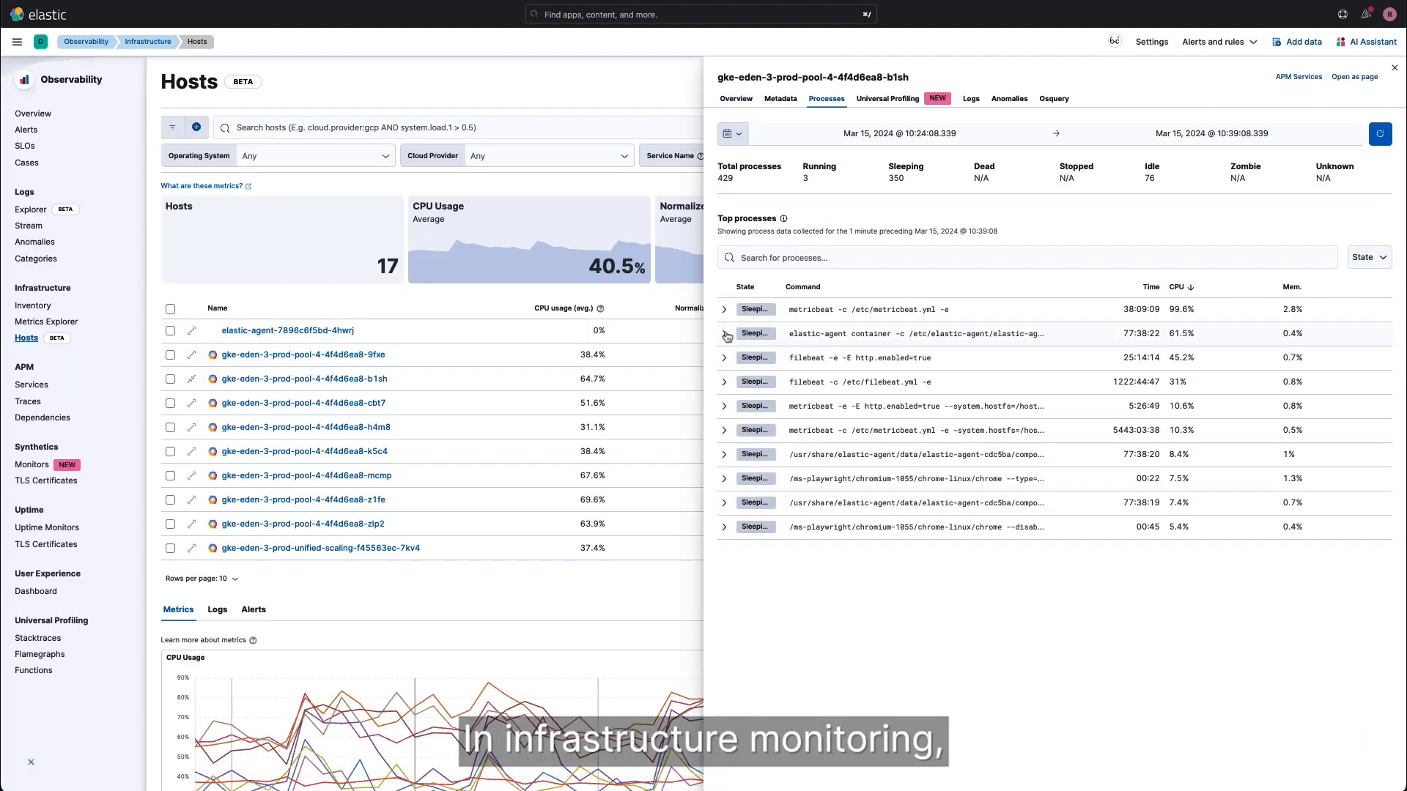
# Expand the elastic-agent container process row to inspect its details
pyautogui.click(724, 309)
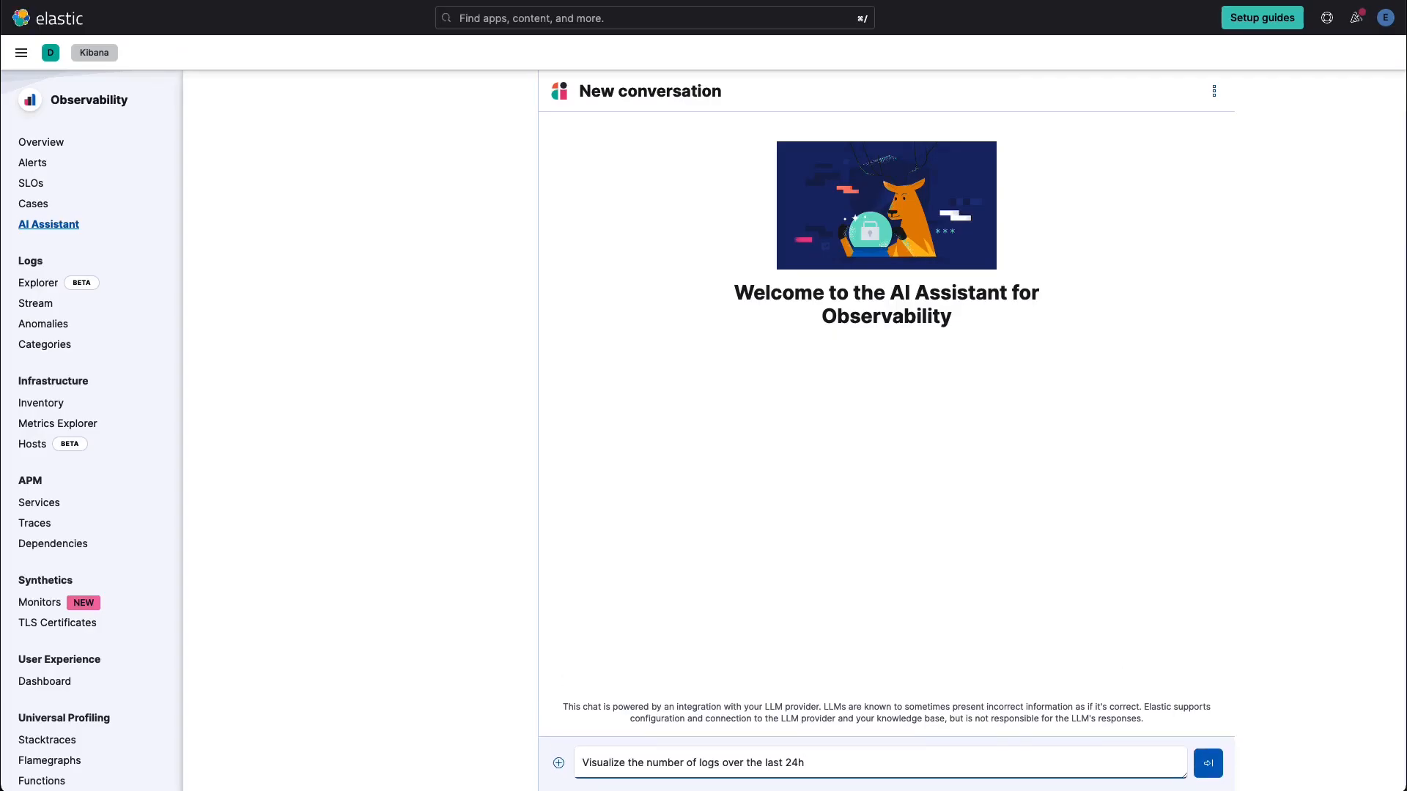
# Send the 24-hour log count visualization request, review the chart, then go to Cases
pyautogui.click(1207, 763)
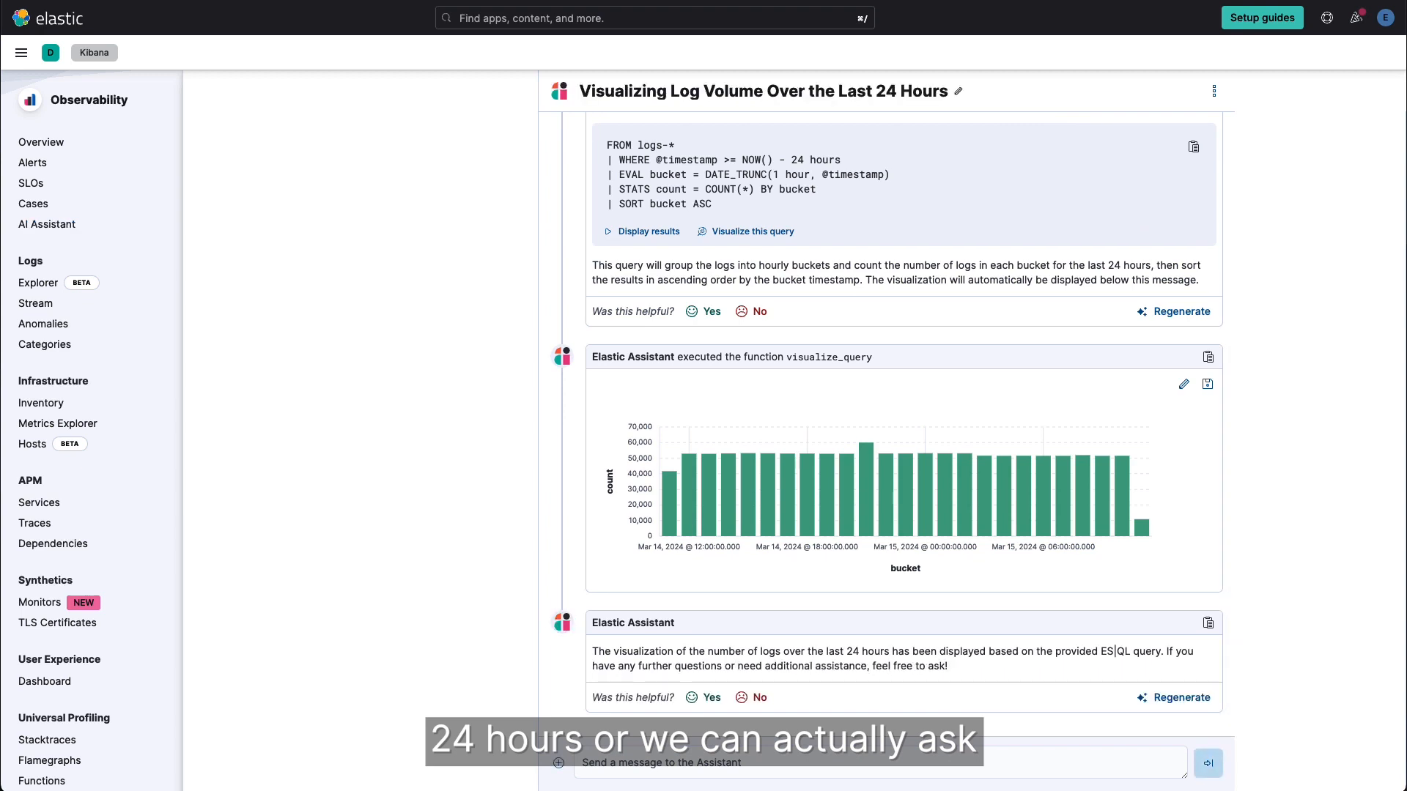
pyautogui.moveTo(1010, 445)
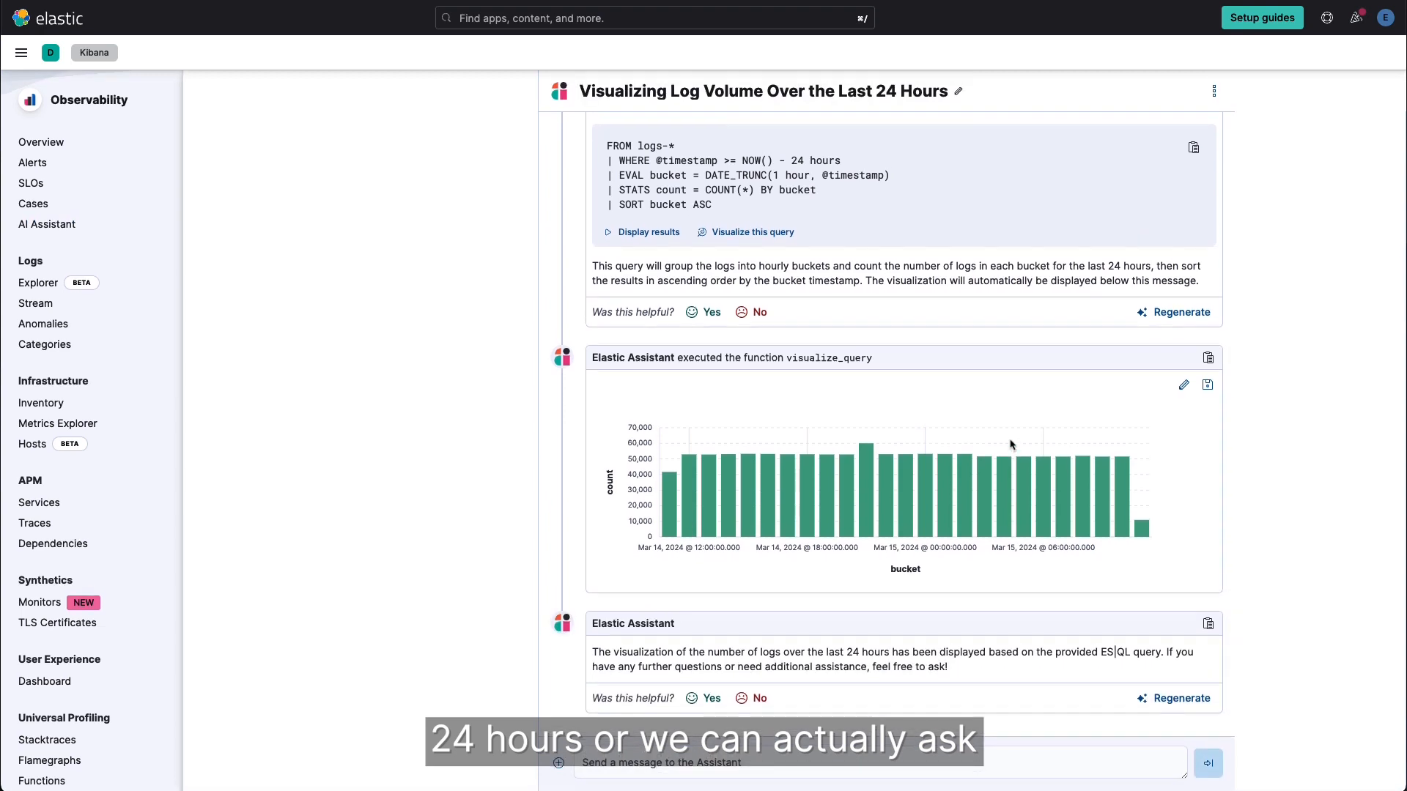
pyautogui.moveTo(1276, 231)
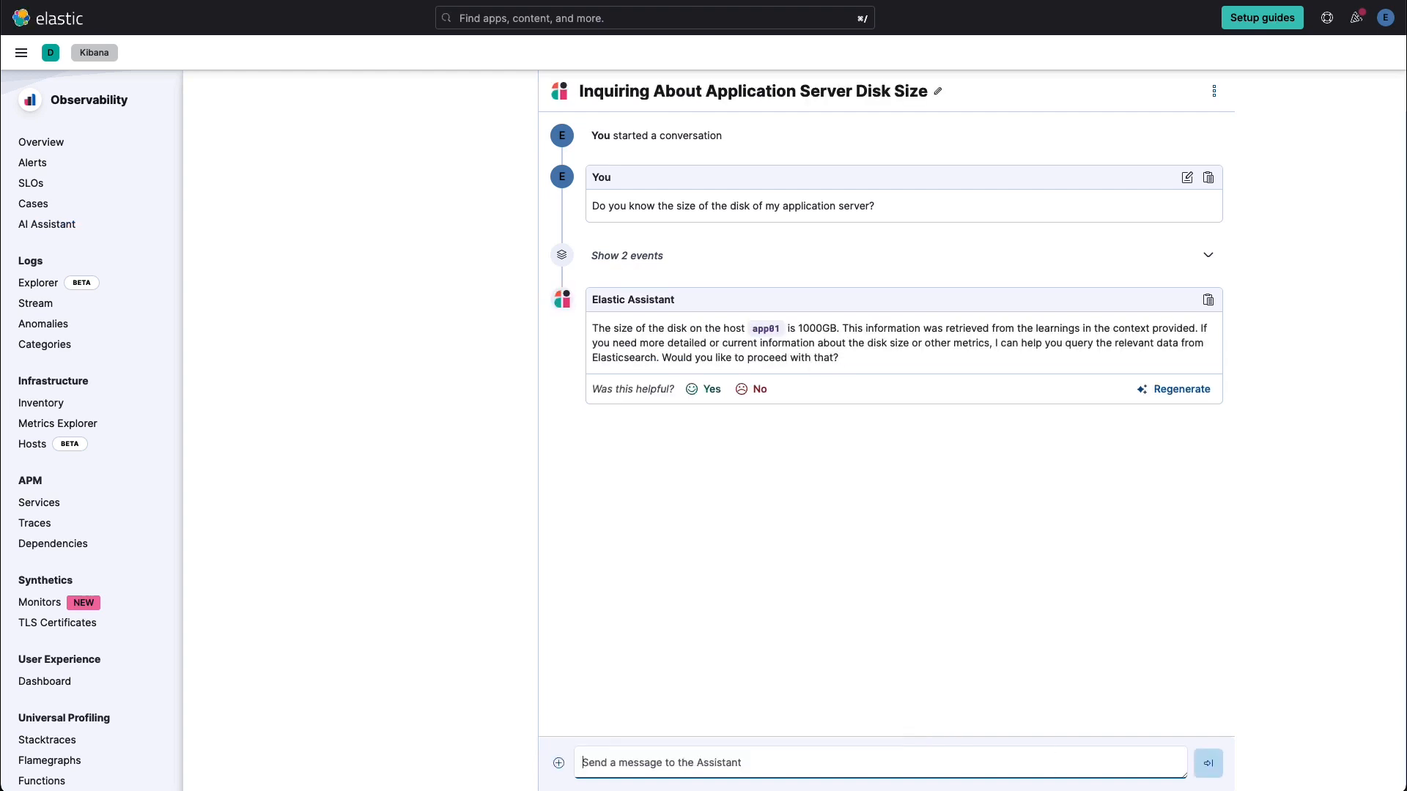
pyautogui.click(33, 204)
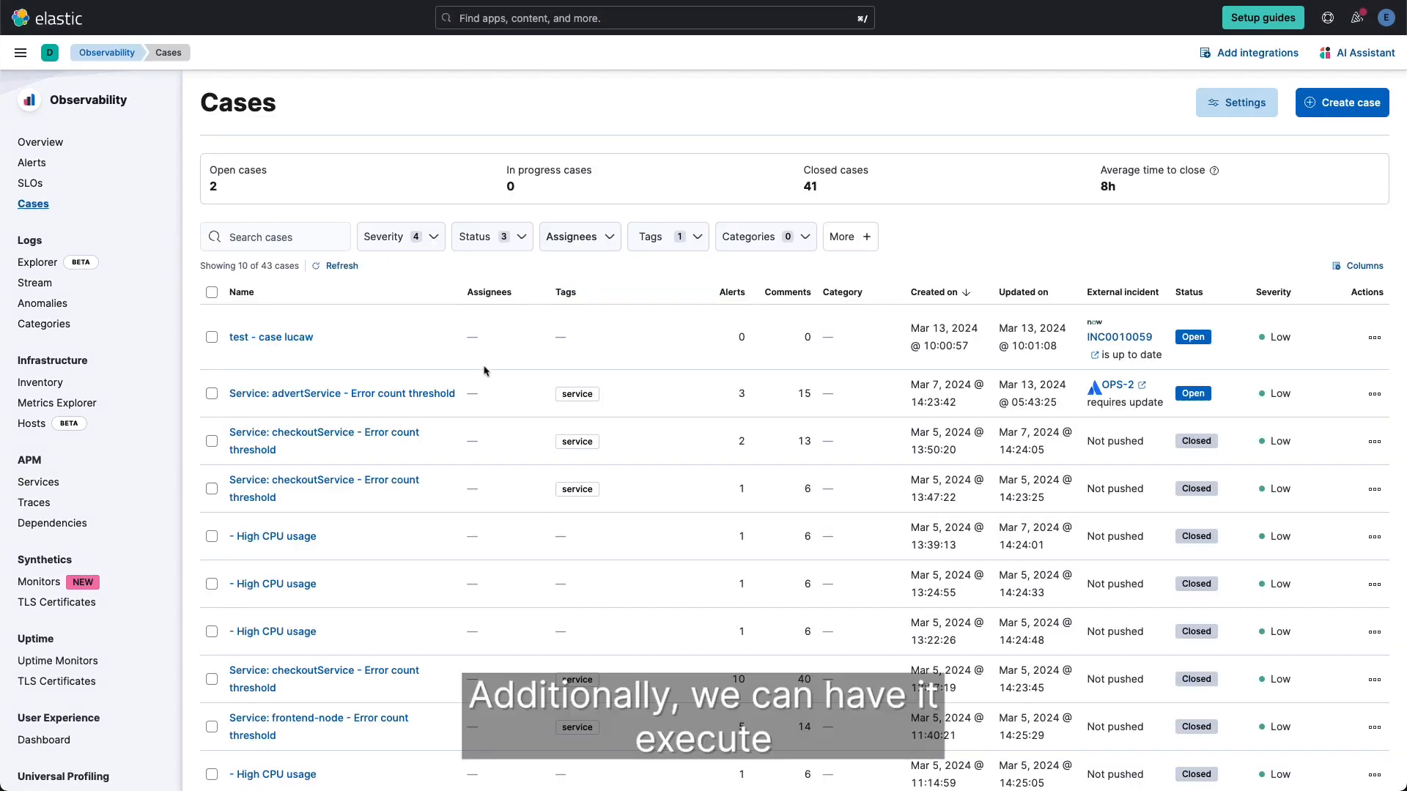
# Open the 'Service: advertService - Error count threshold' case and scroll its Activity feed
pyautogui.click(343, 393)
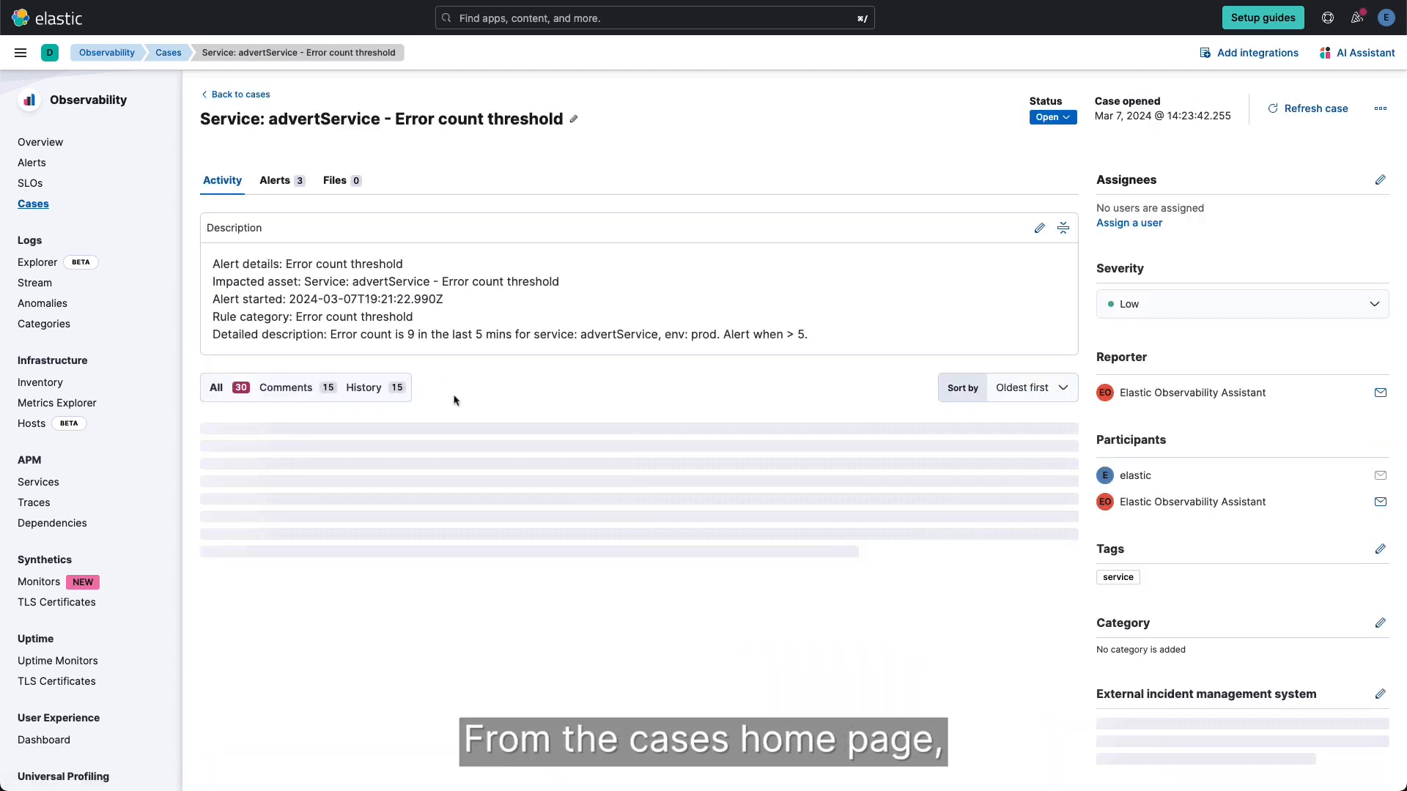
pyautogui.scroll(-3)
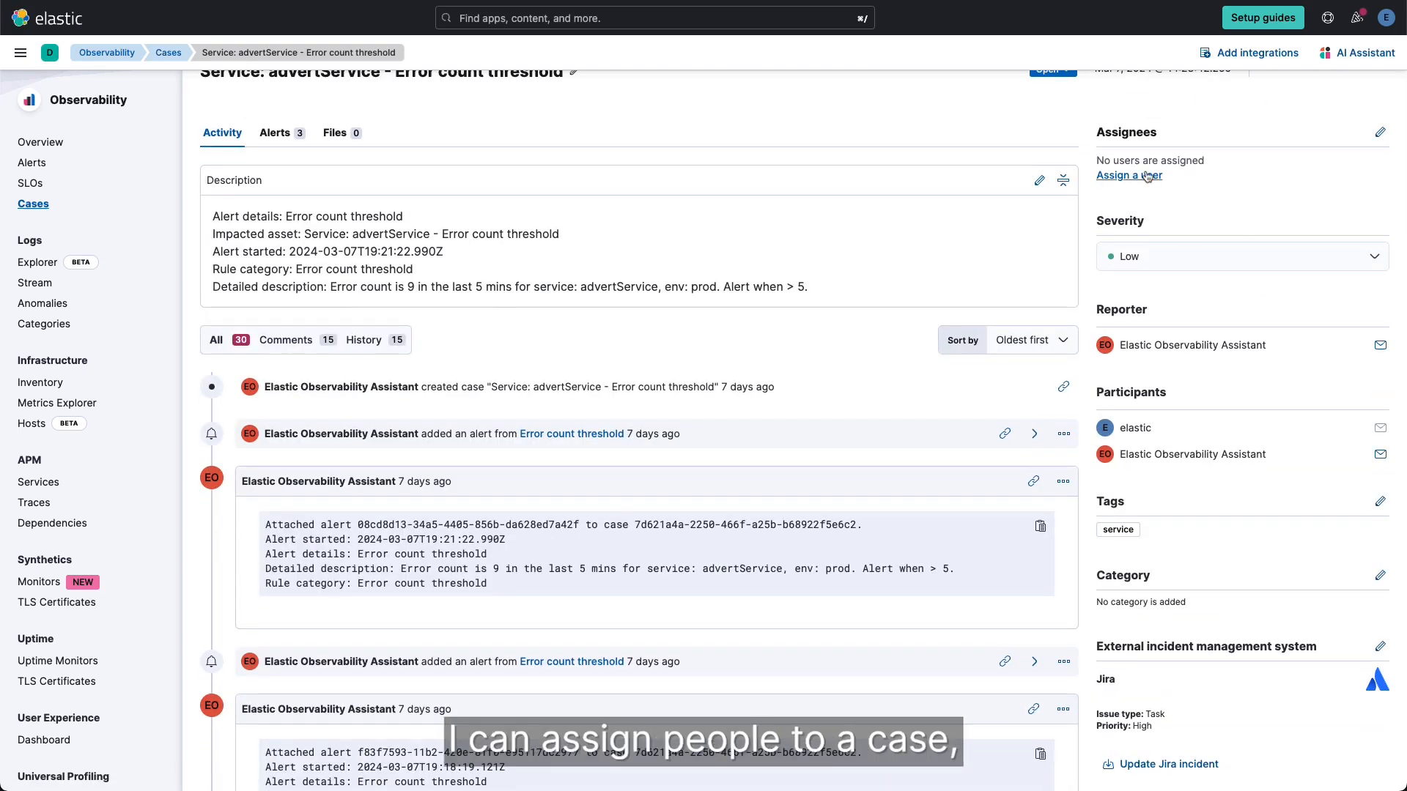
pyautogui.moveTo(589, 467)
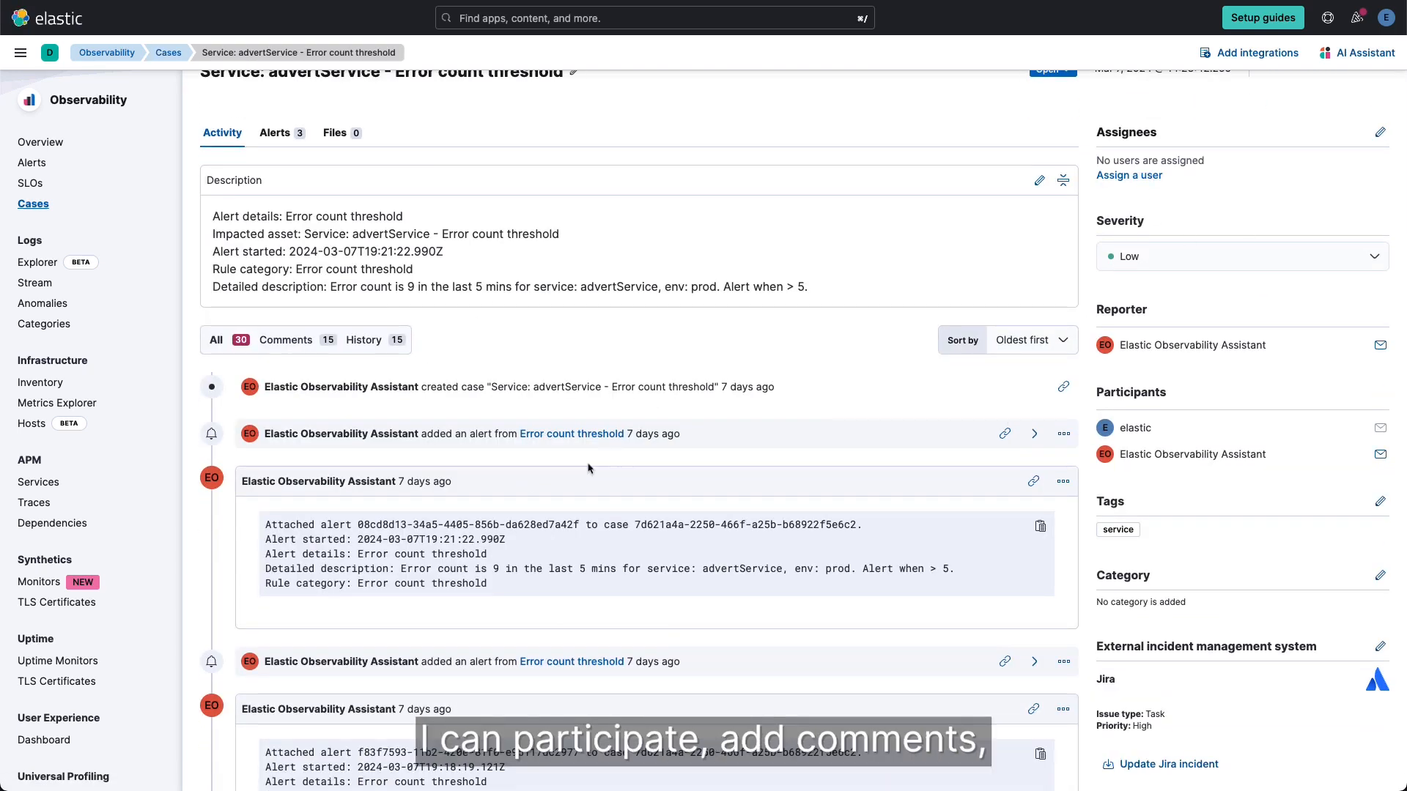
pyautogui.scroll(-3)
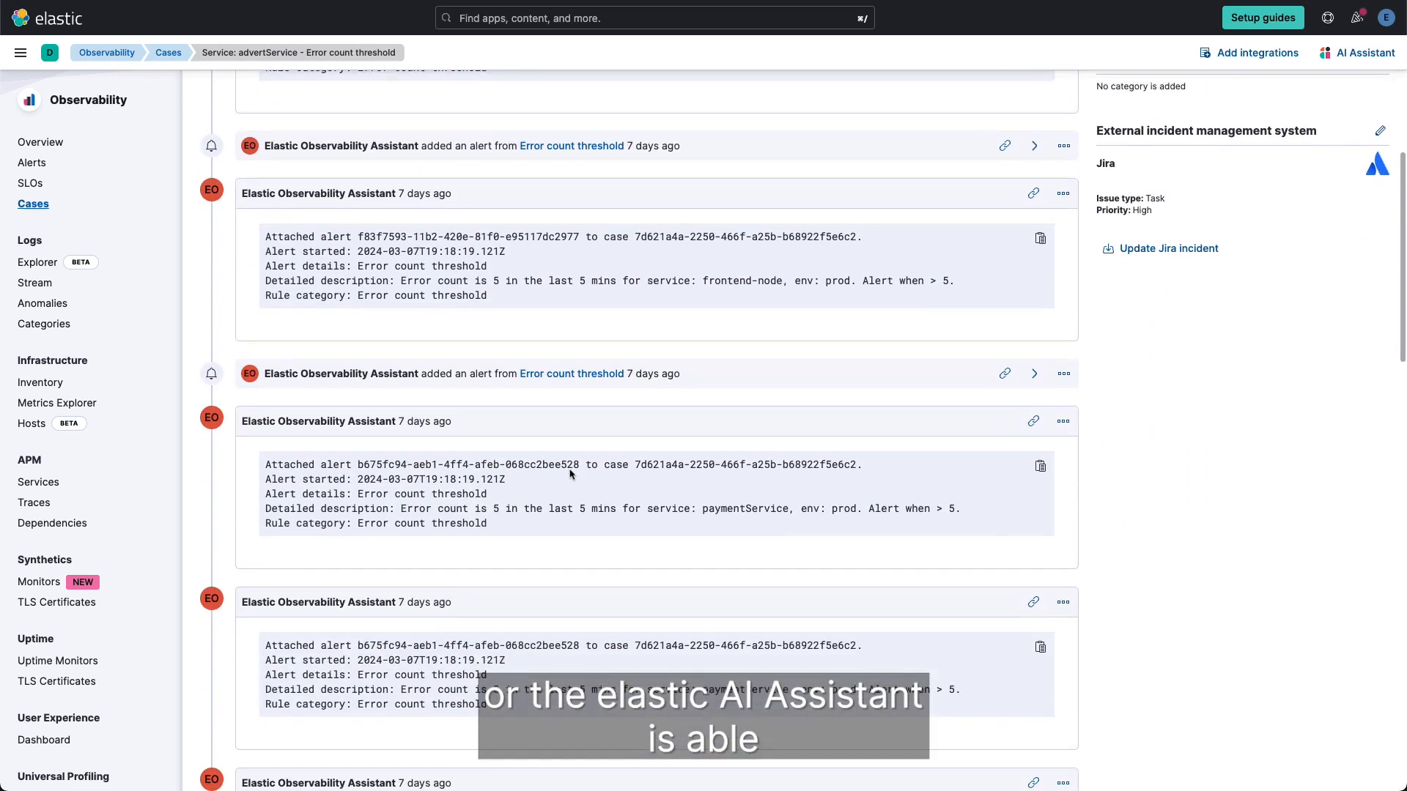
pyautogui.scroll(-3)
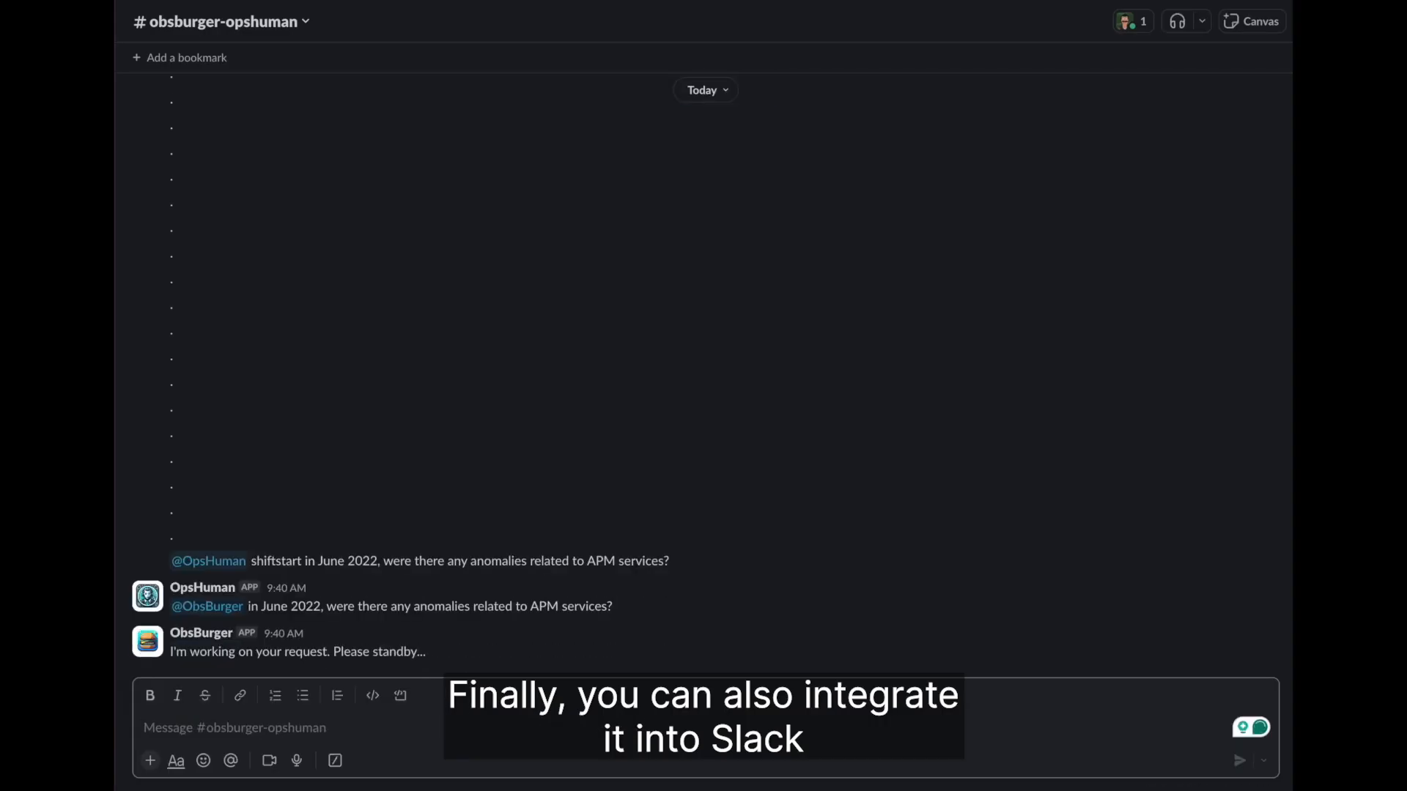
# Scroll #obsburger-opshuman to read ObsBurger's June 2022 APM anomaly service health table
pyautogui.scroll(-3)
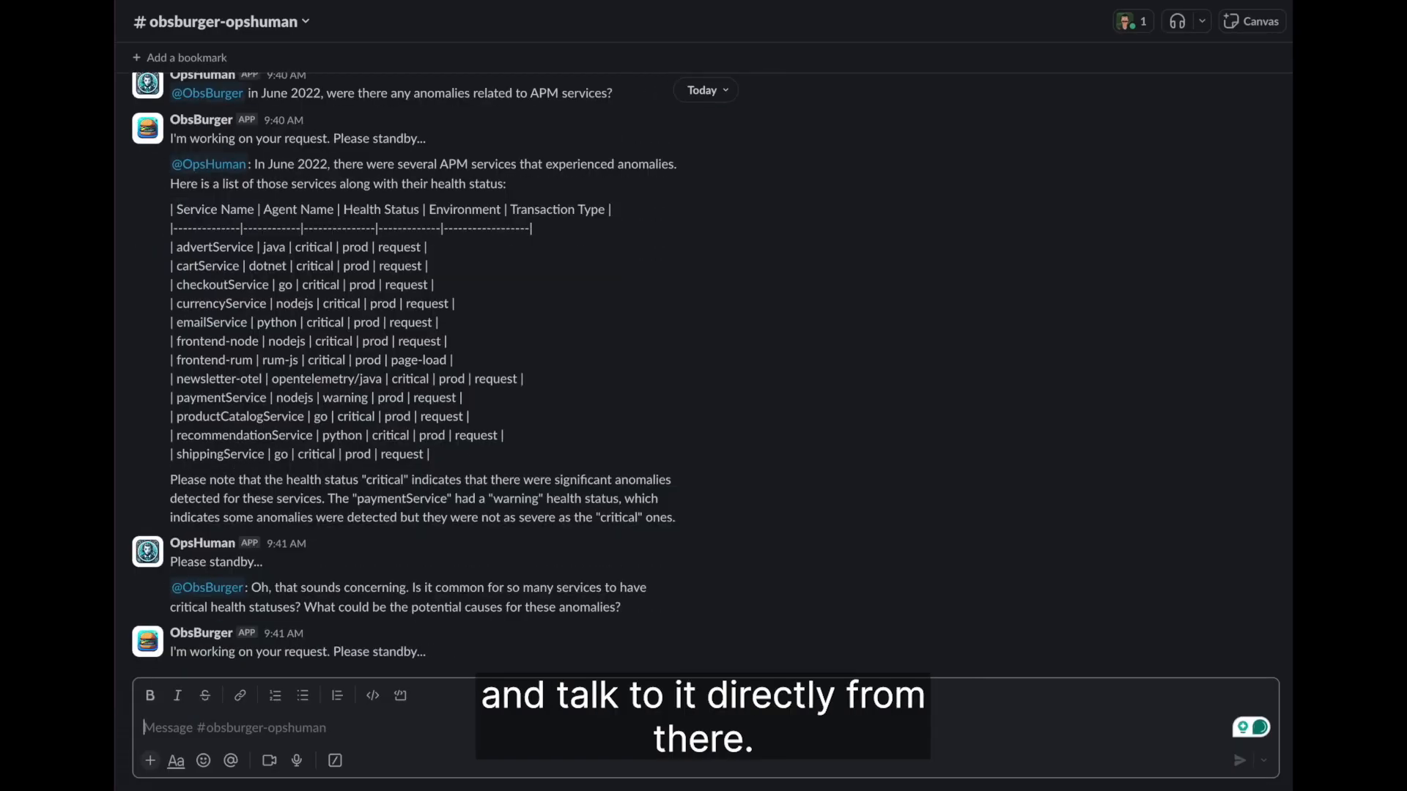